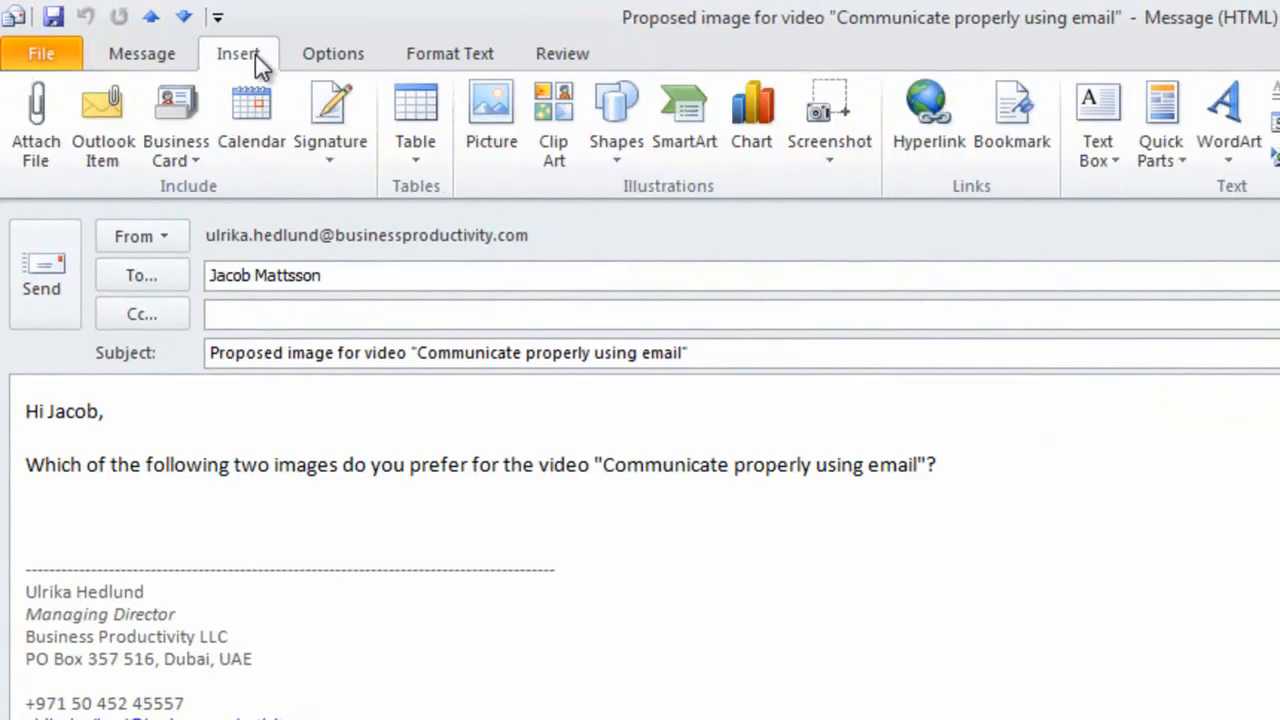
Add two screenshots of business people labelled 1 and 2, then switch to the Business Productivity blog
click(828, 120)
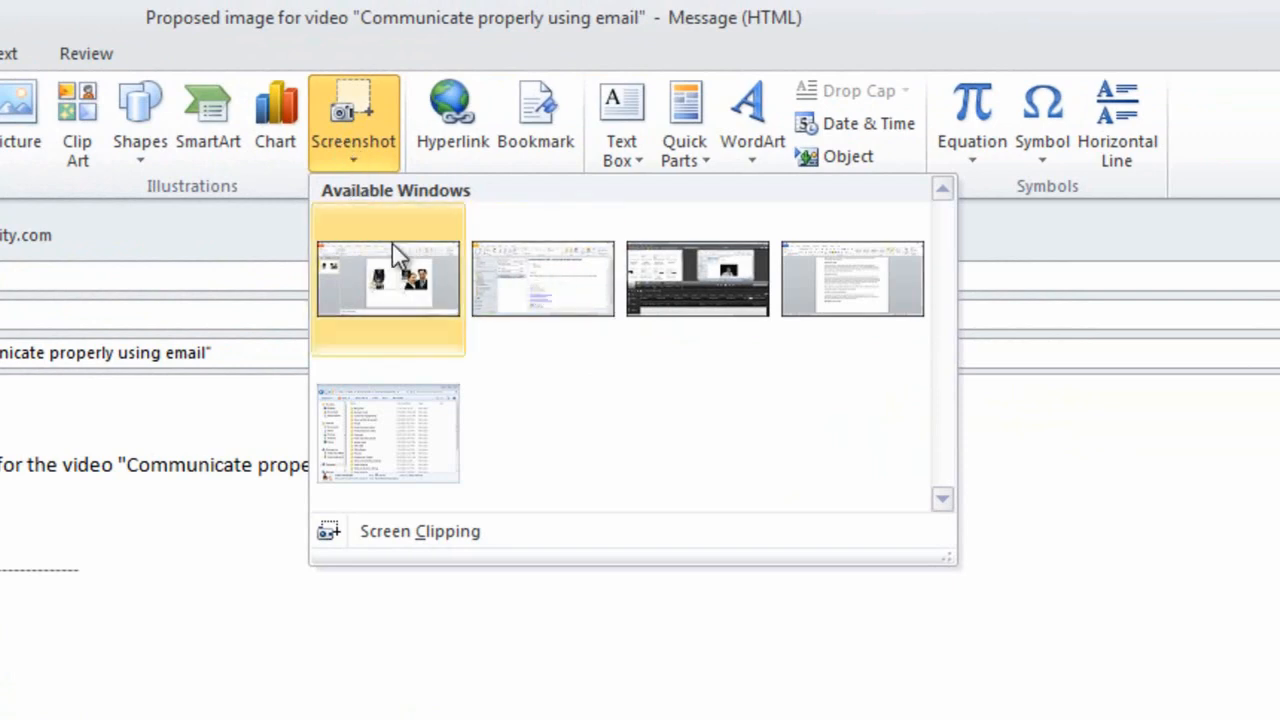
mouse_move(388, 284)
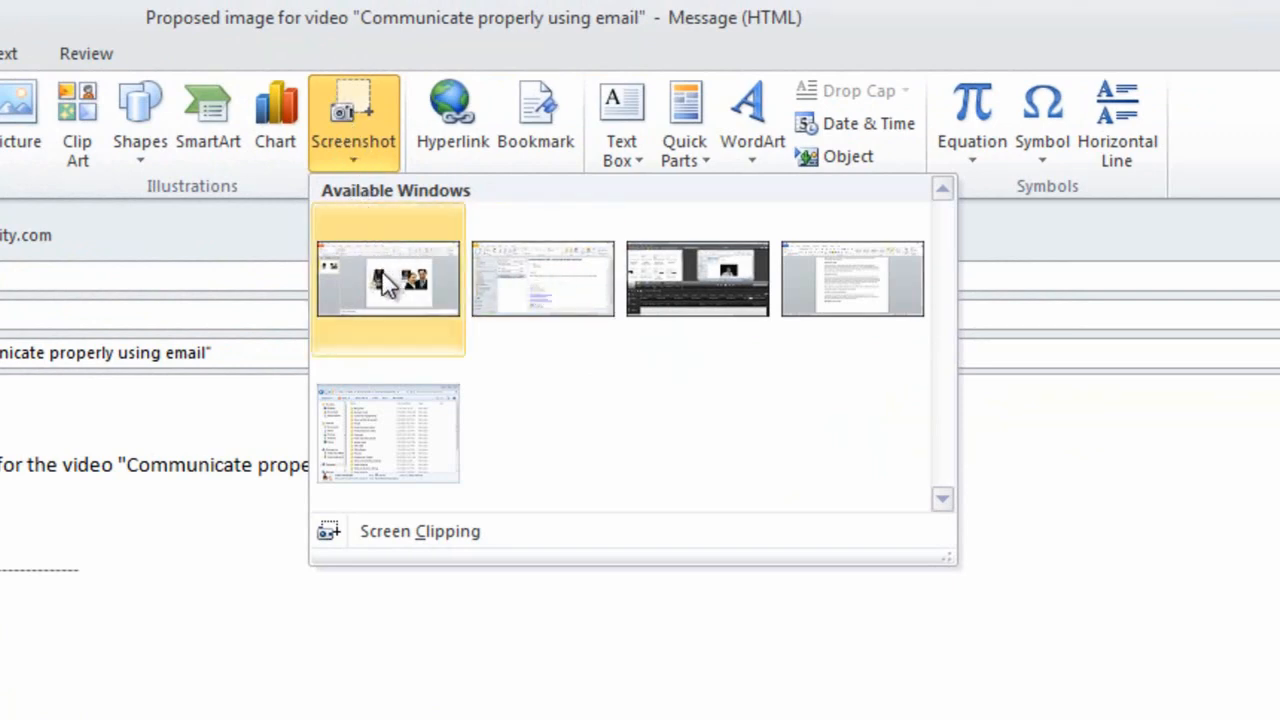
mouse_move(420, 532)
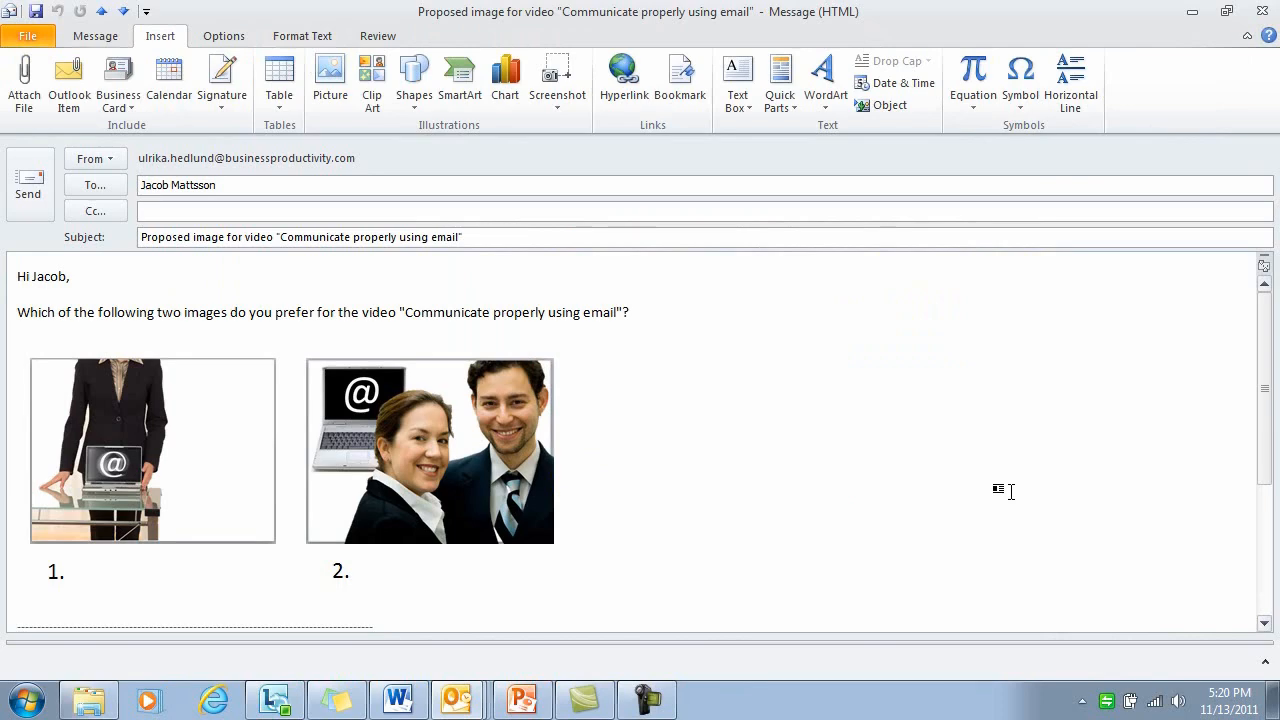
click(96, 36)
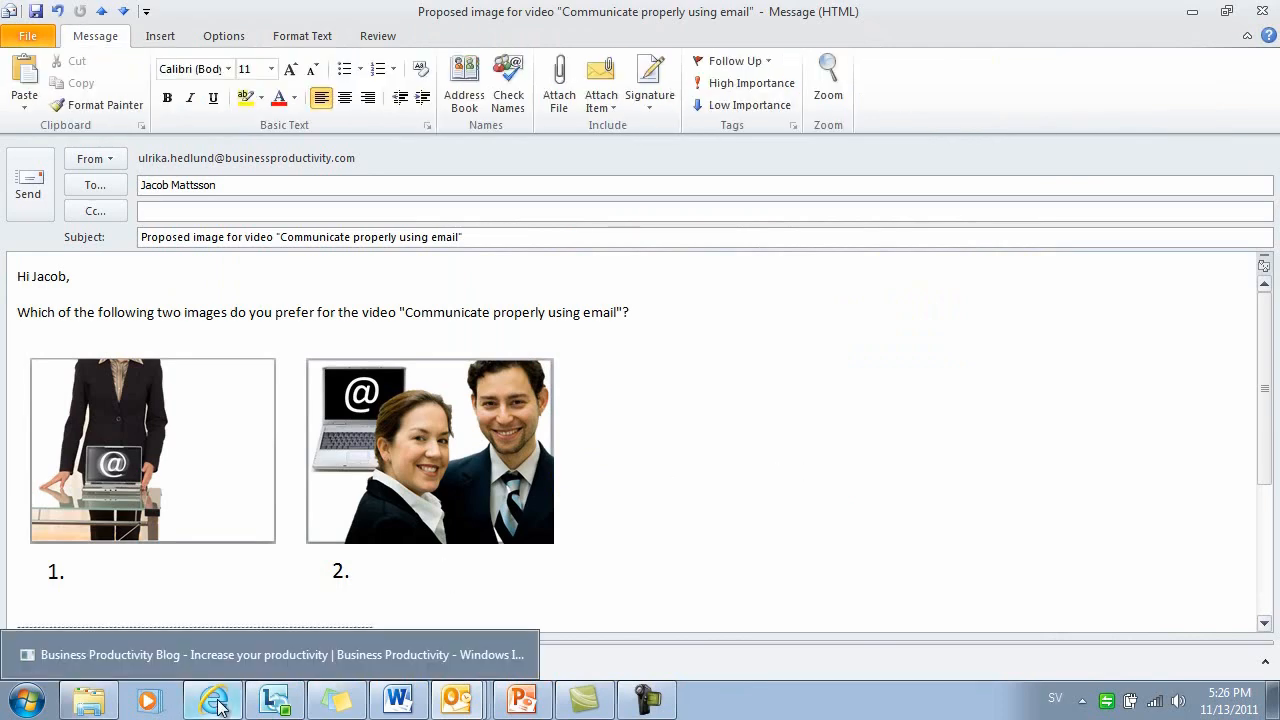
click(212, 698)
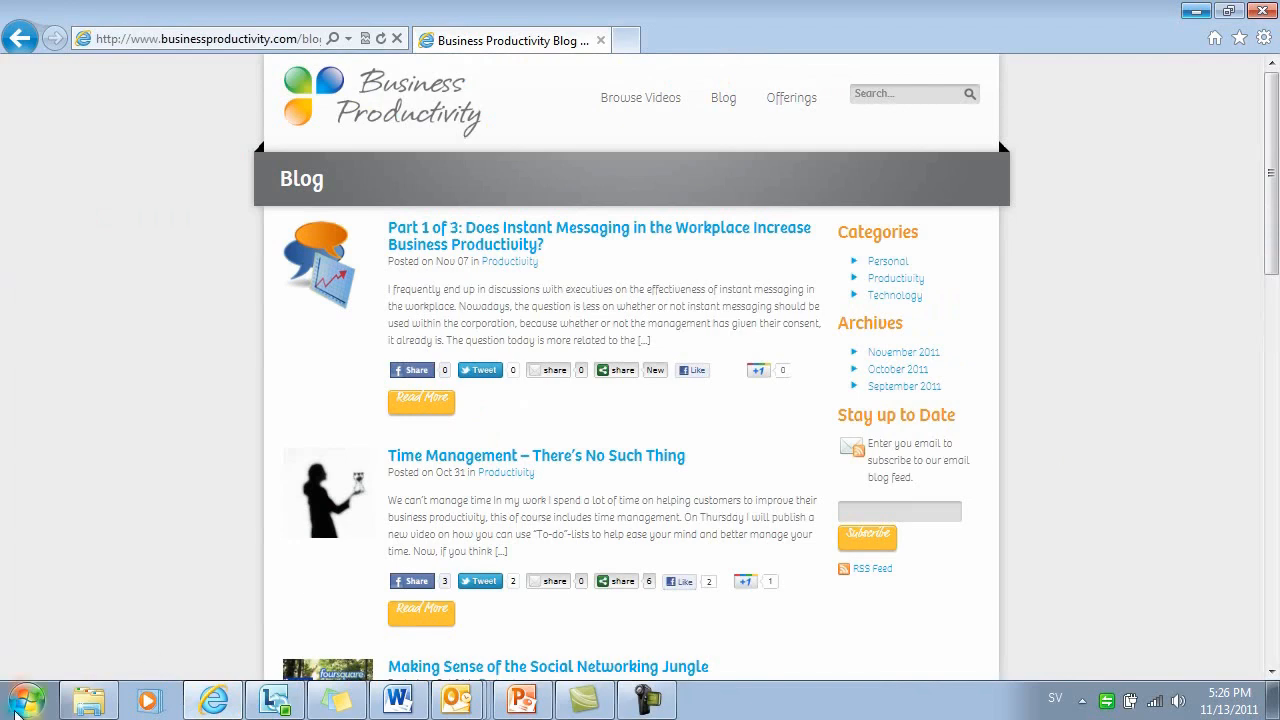
click(24, 700)
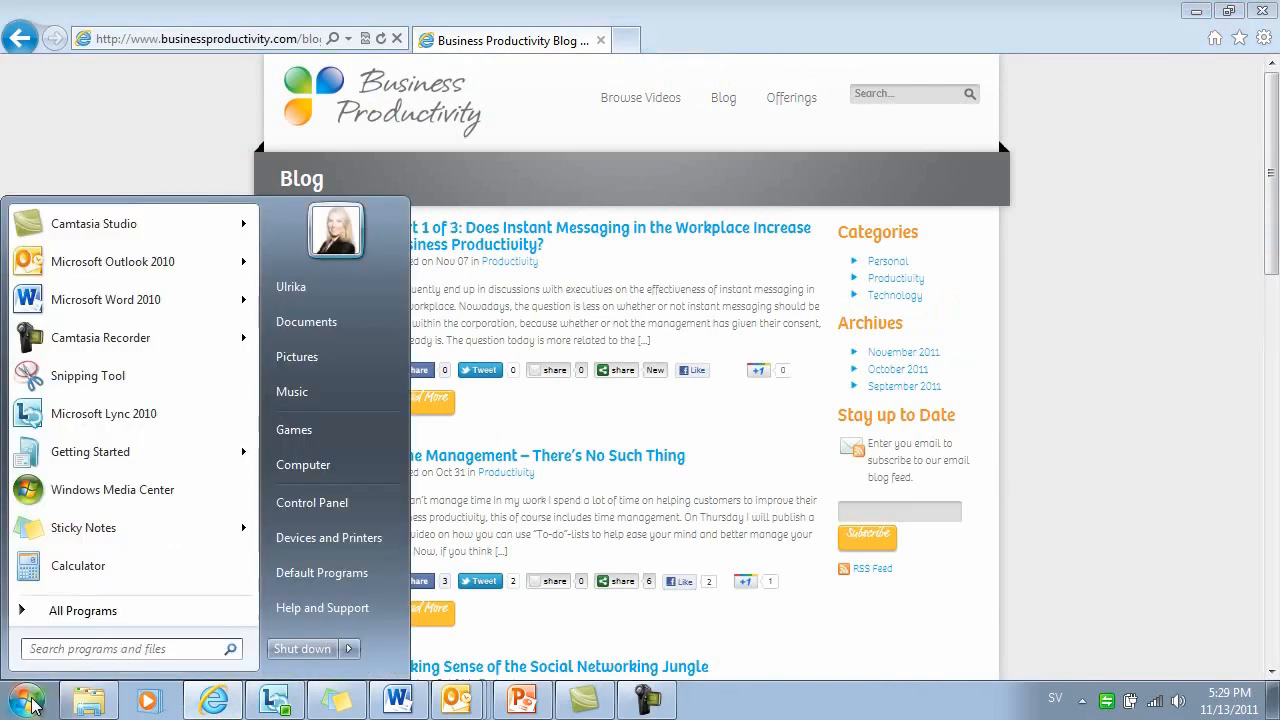
Launch Snipping Tool via 'snip', capture the blog header and first post, and circle its Like counter
text(s)
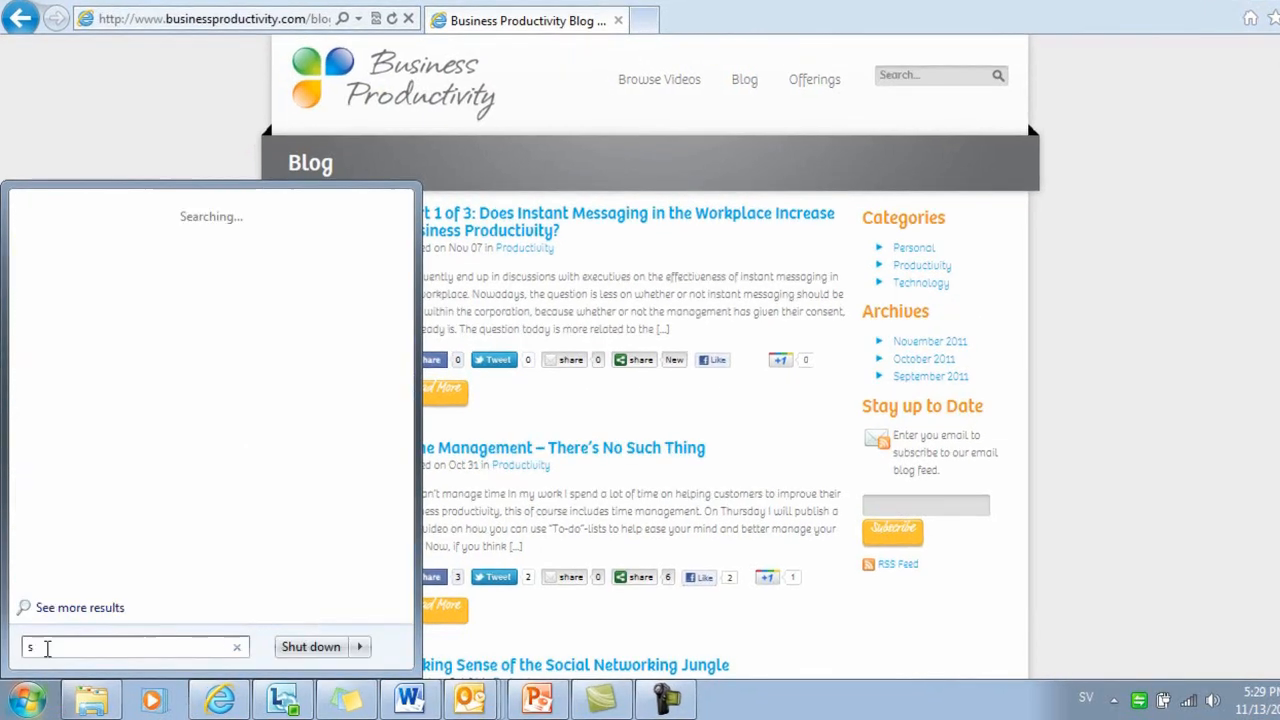
text(nip)
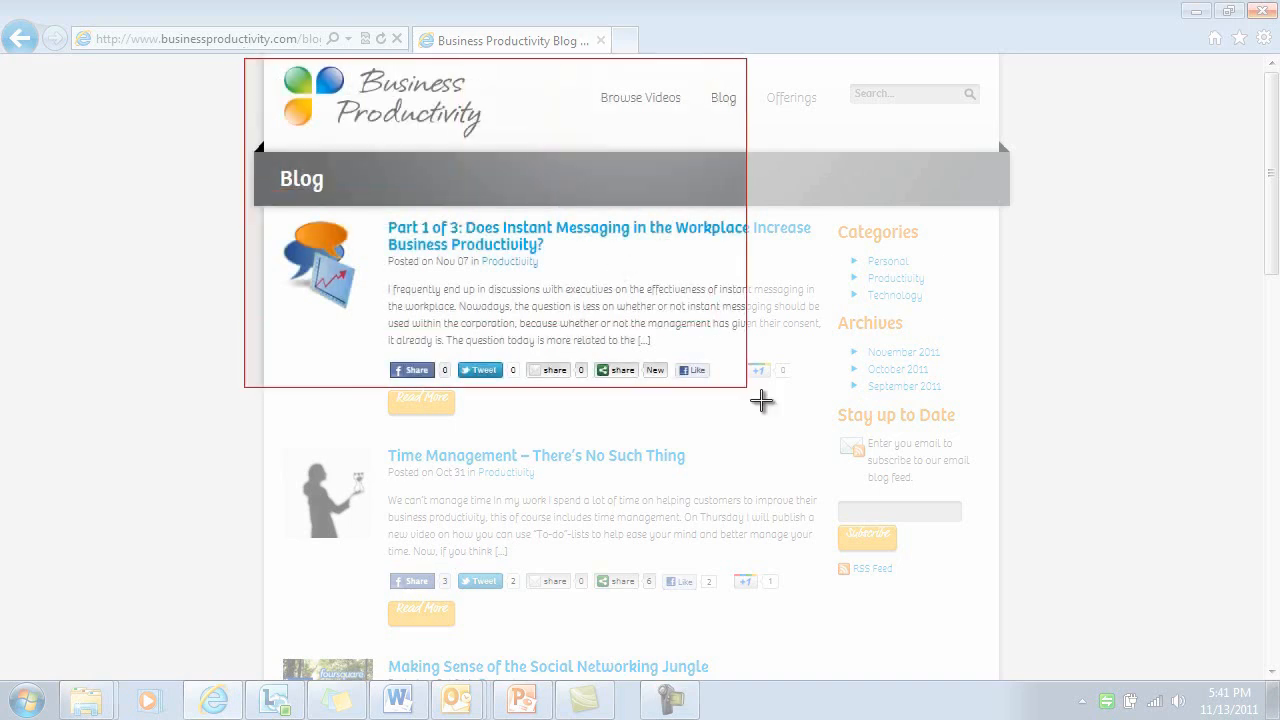
click(708, 700)
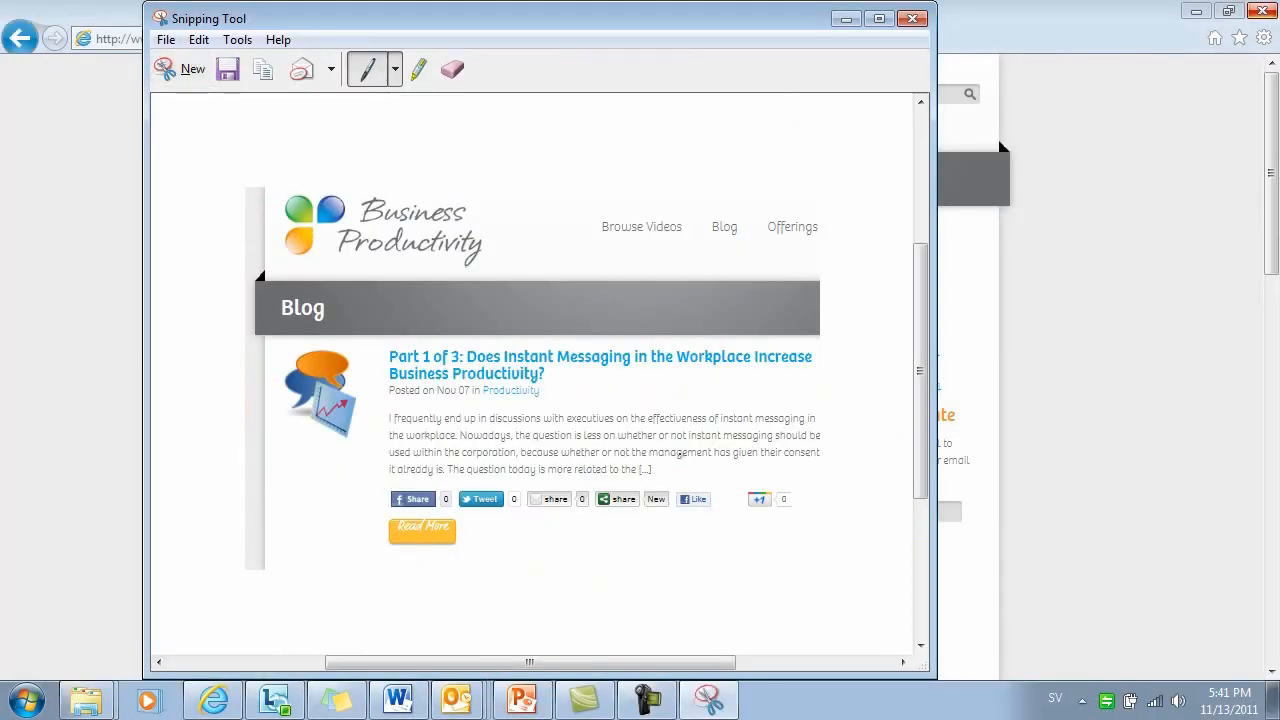
drag(710, 470, 696, 560)
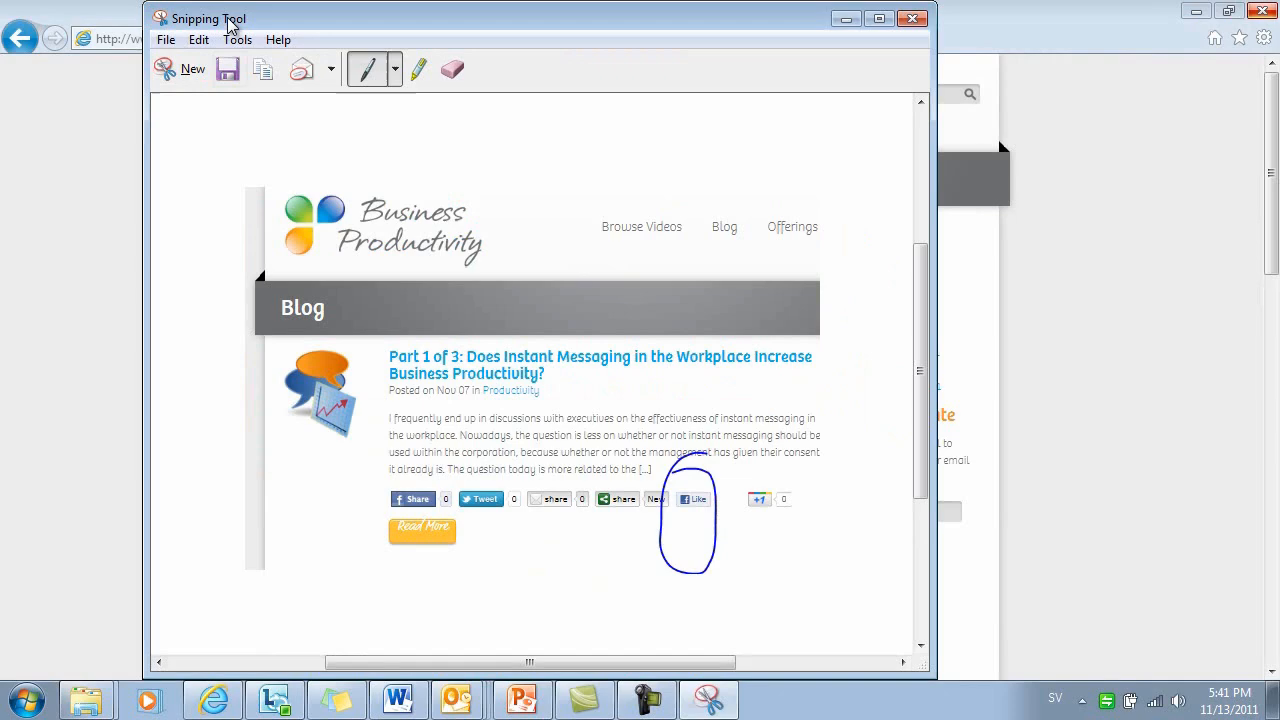